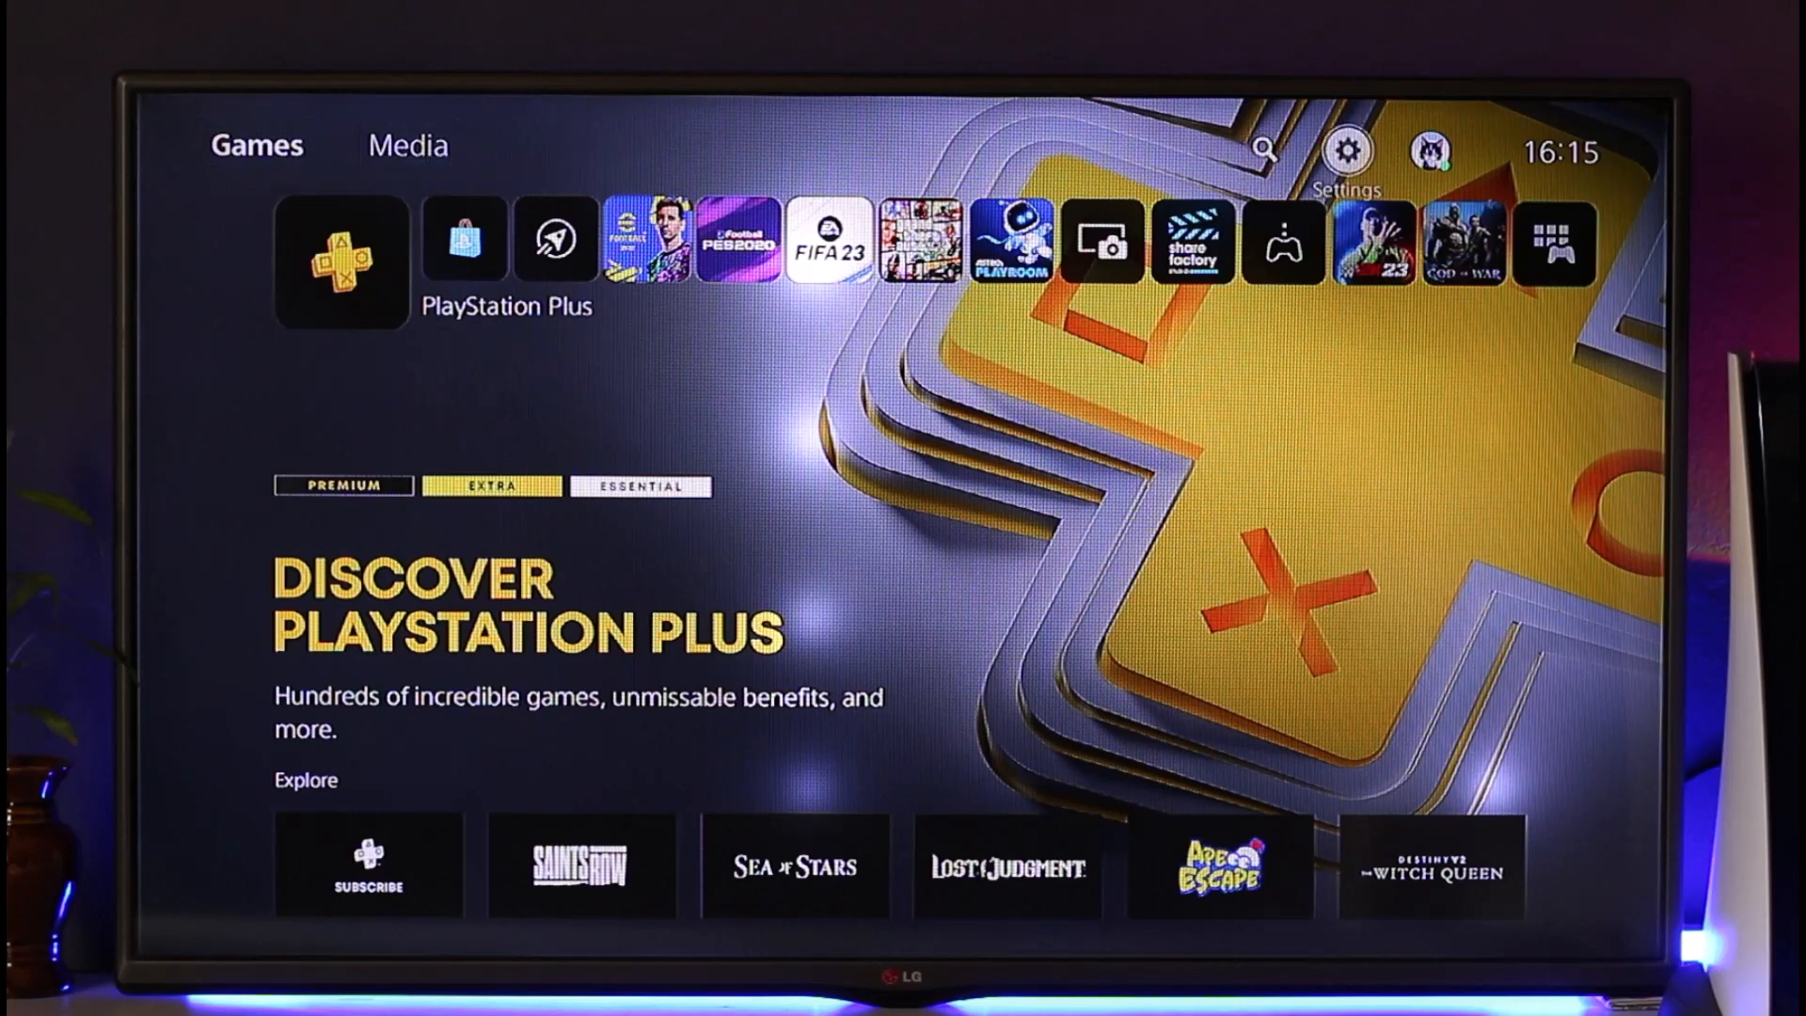
Check the Network connection status in Settings, then return to the Settings list.
{"action": "left_click", "coordinate": [1346, 150]}
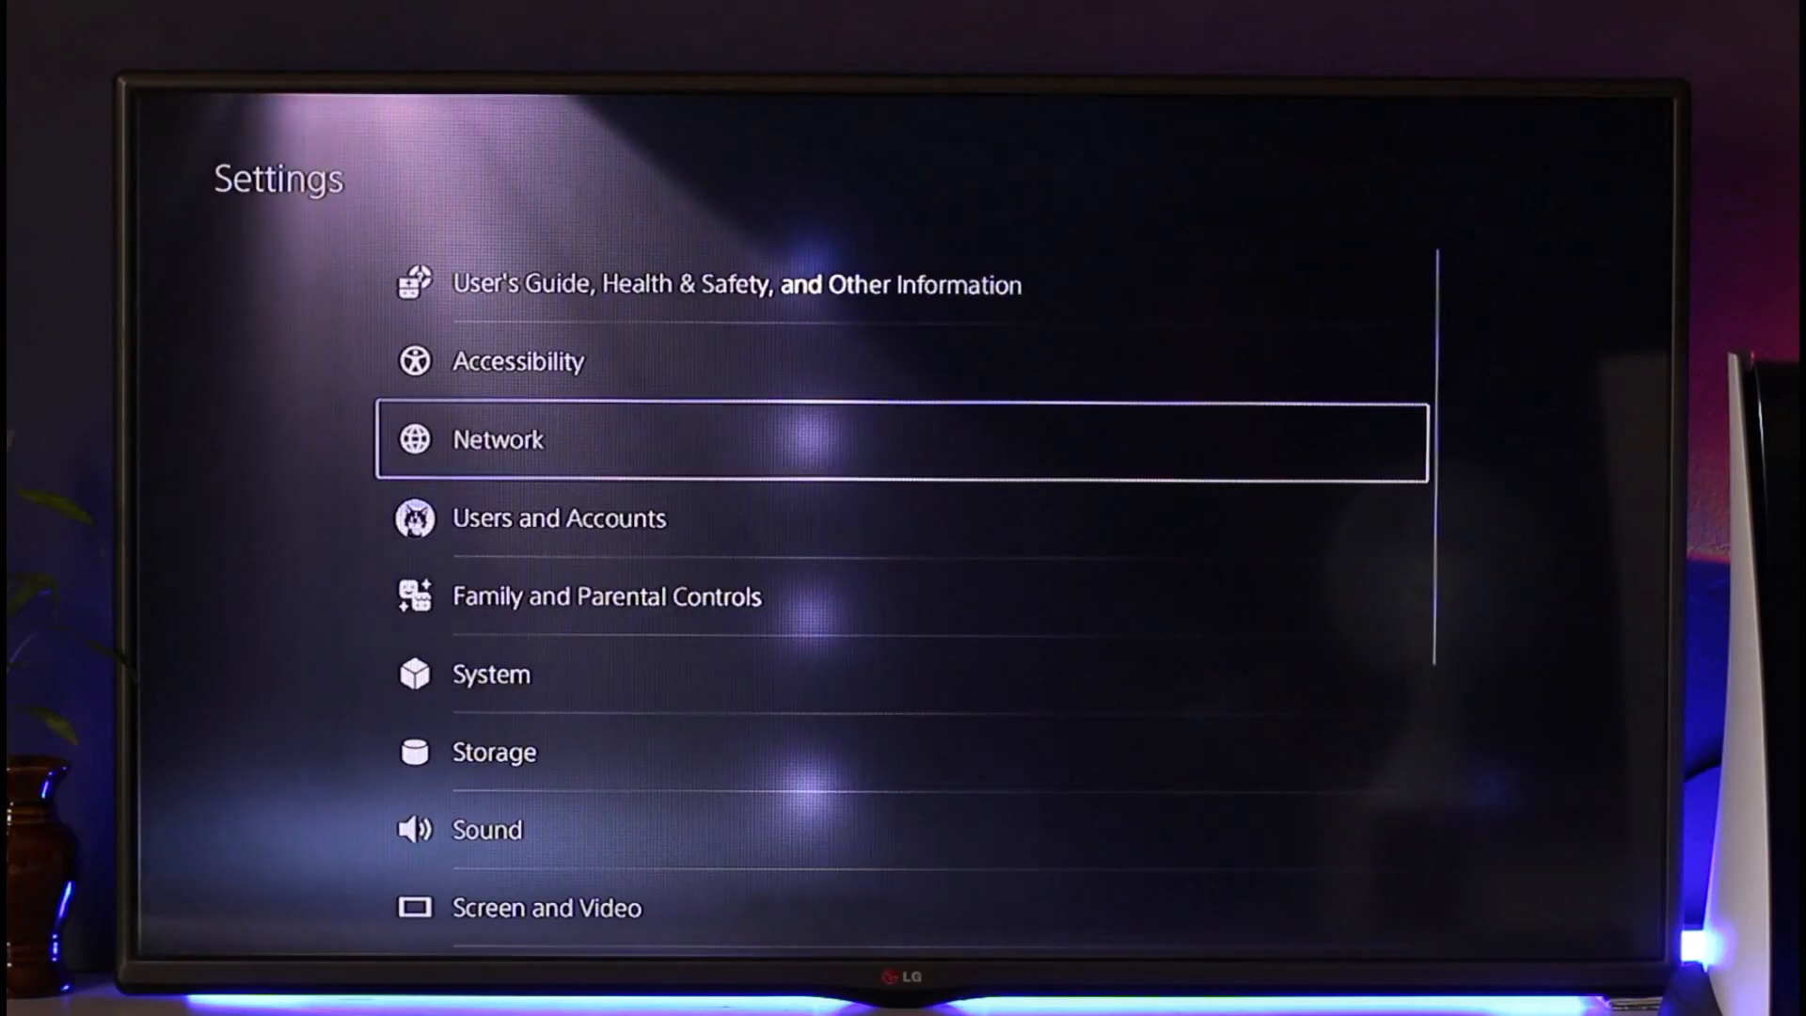
{"action": "left_click", "coordinate": [498, 440]}
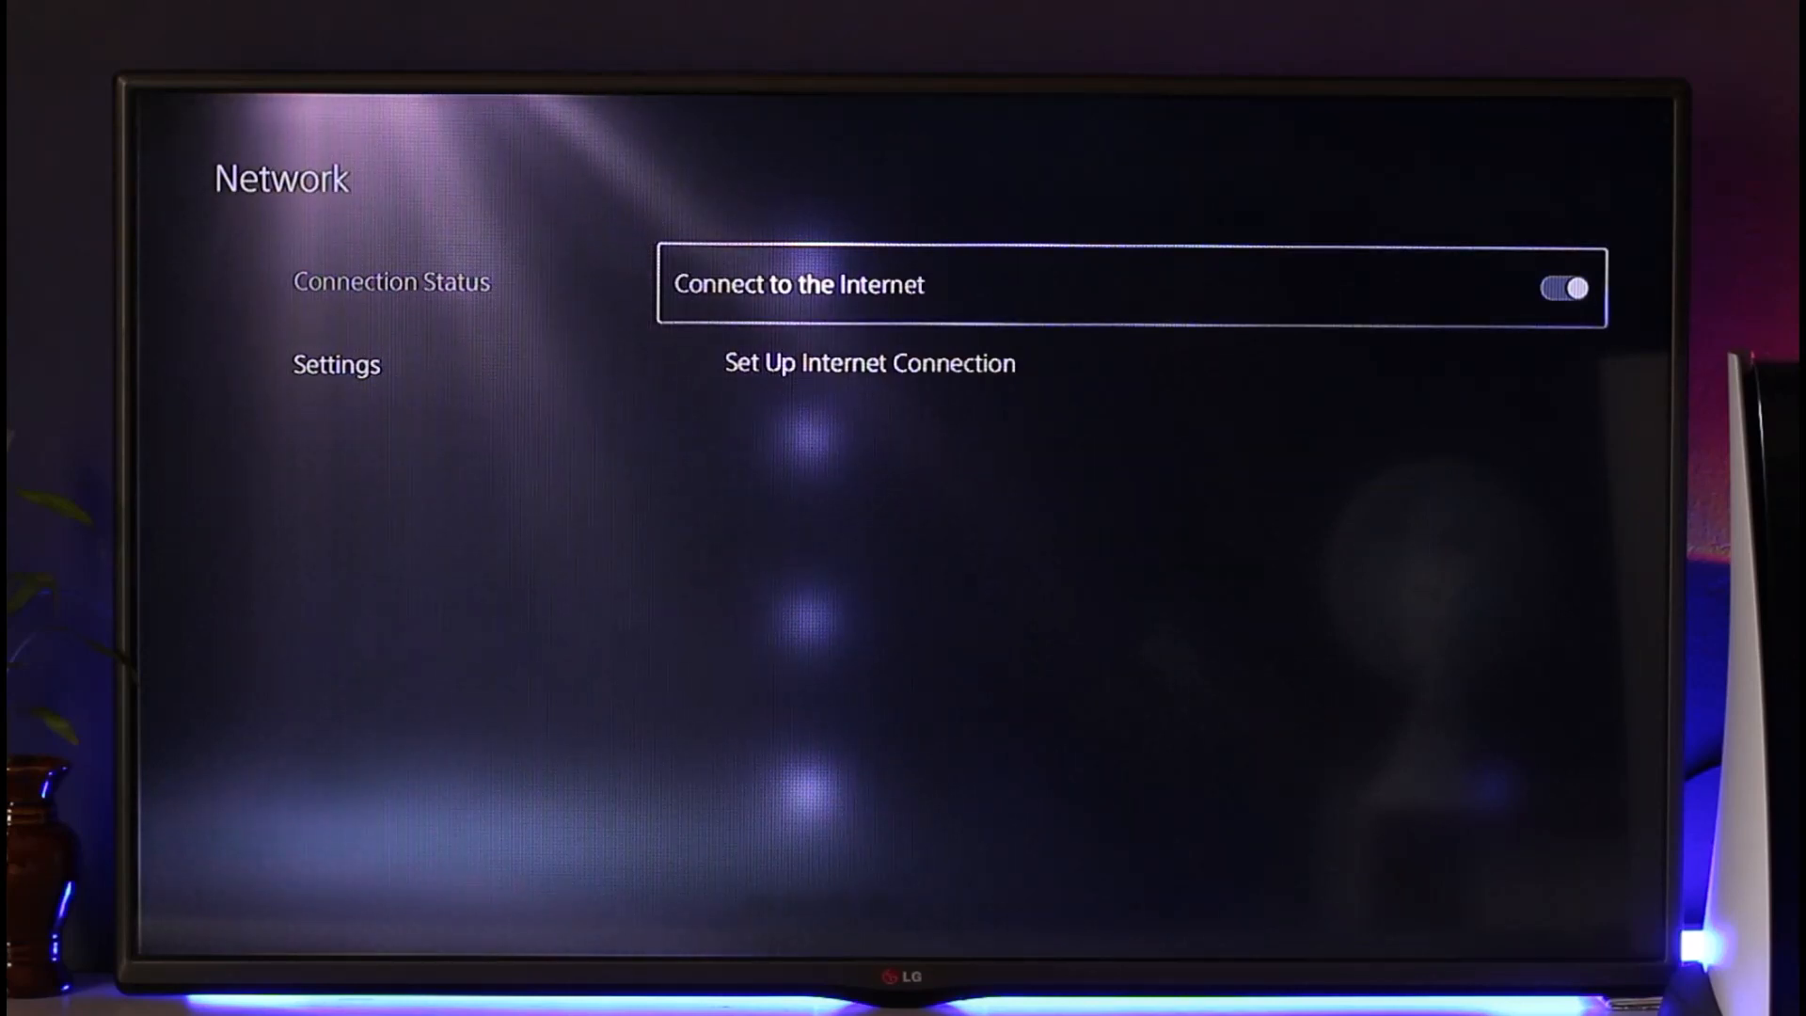
{"action": "key", "text": "Down"}
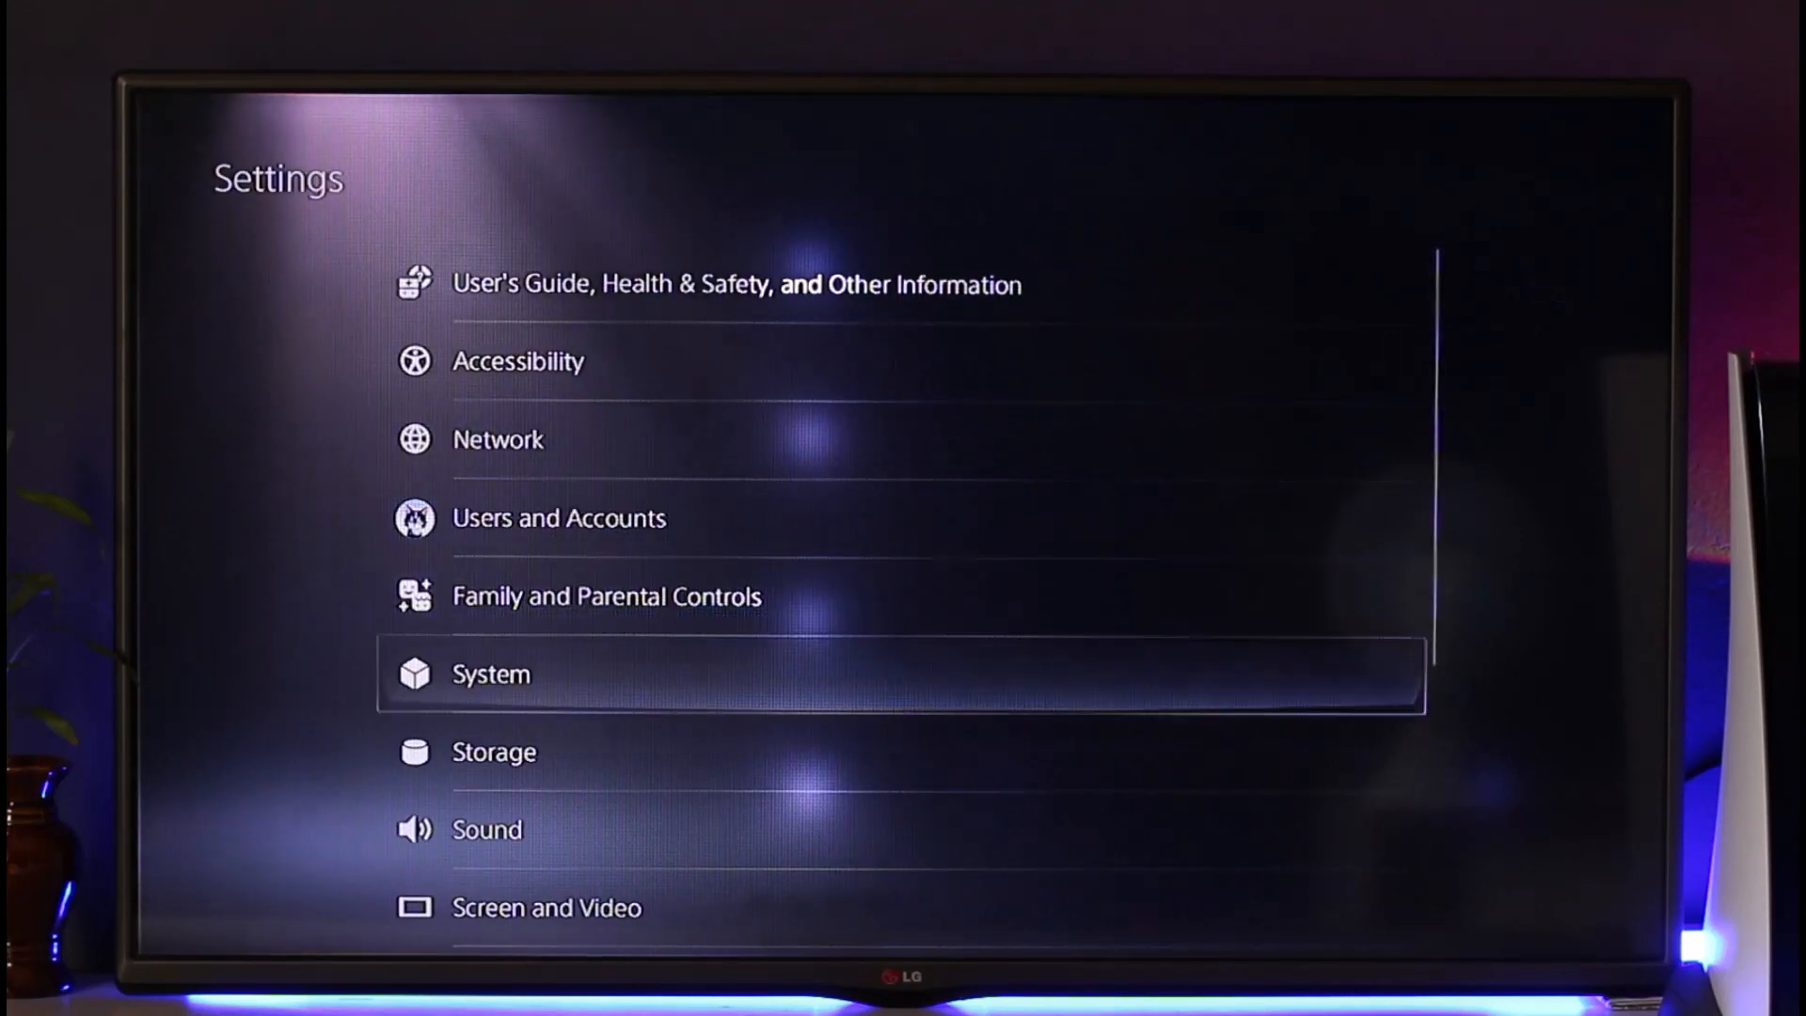
View USB Extended Storage info, then Console Storage showing 667.2 GB total, 143.7 GB free.
{"action": "left_click", "coordinate": [493, 751]}
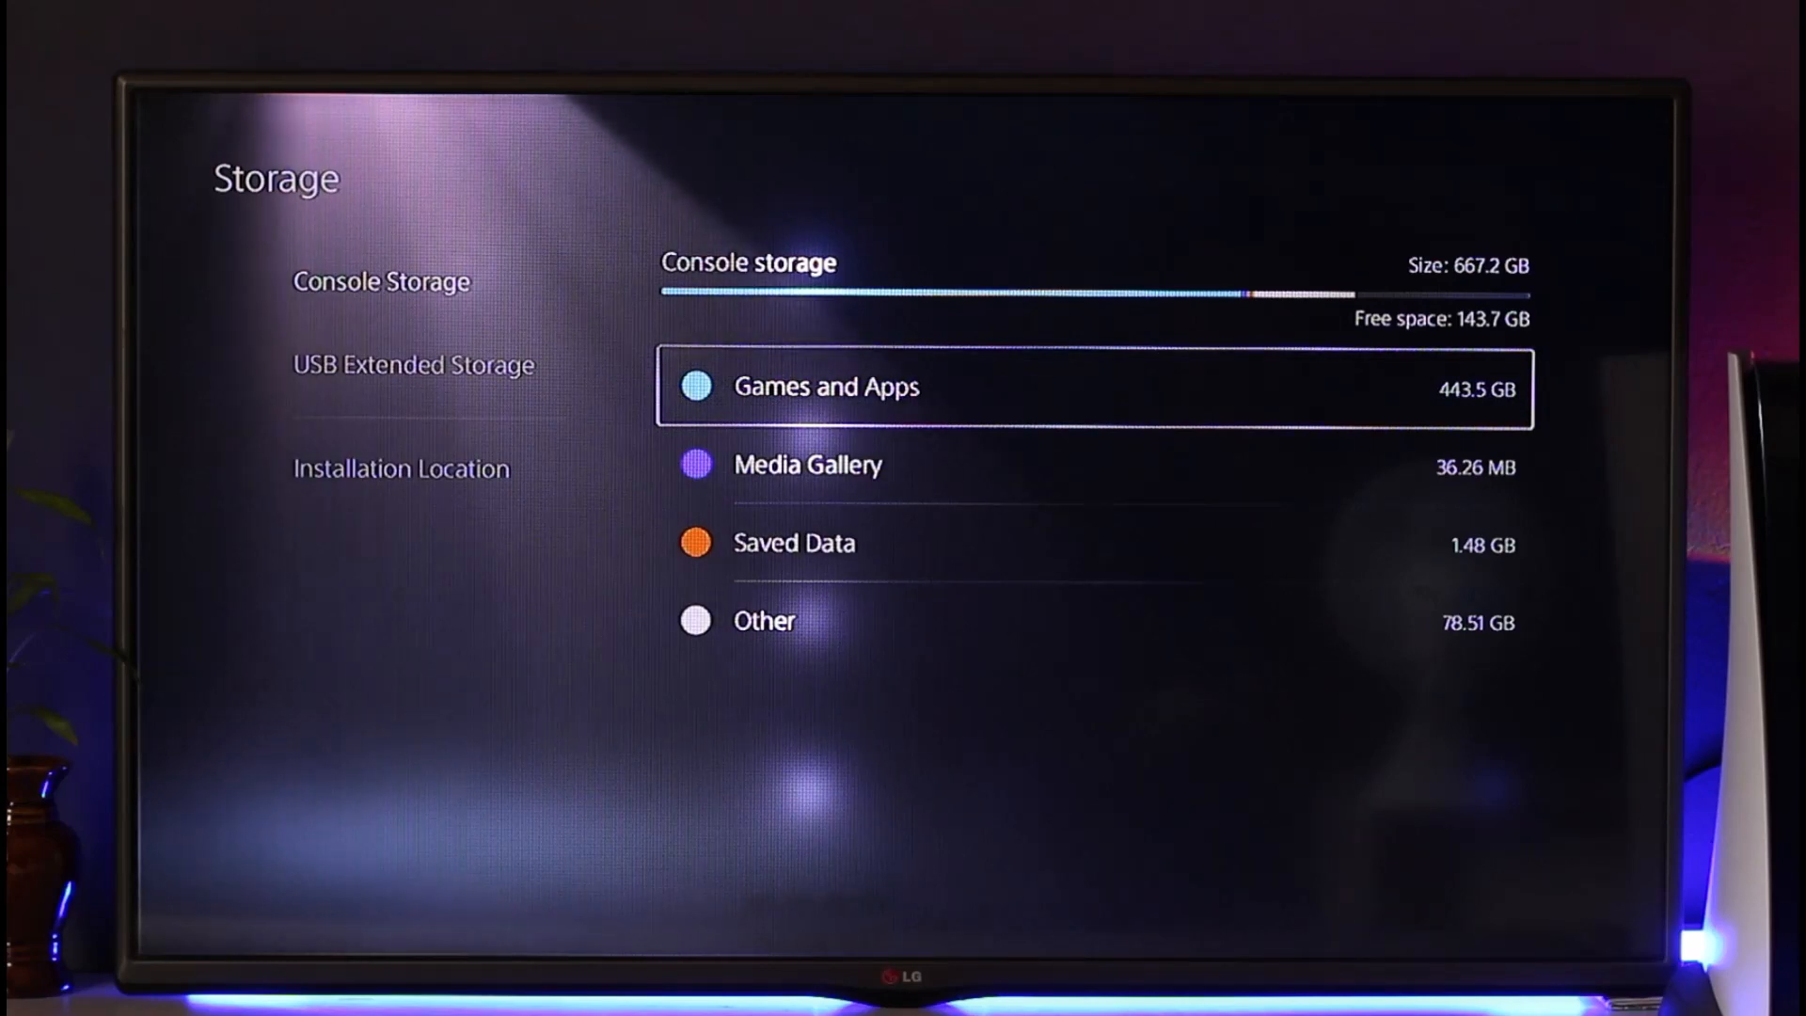
{"action": "left_click", "coordinate": [411, 364]}
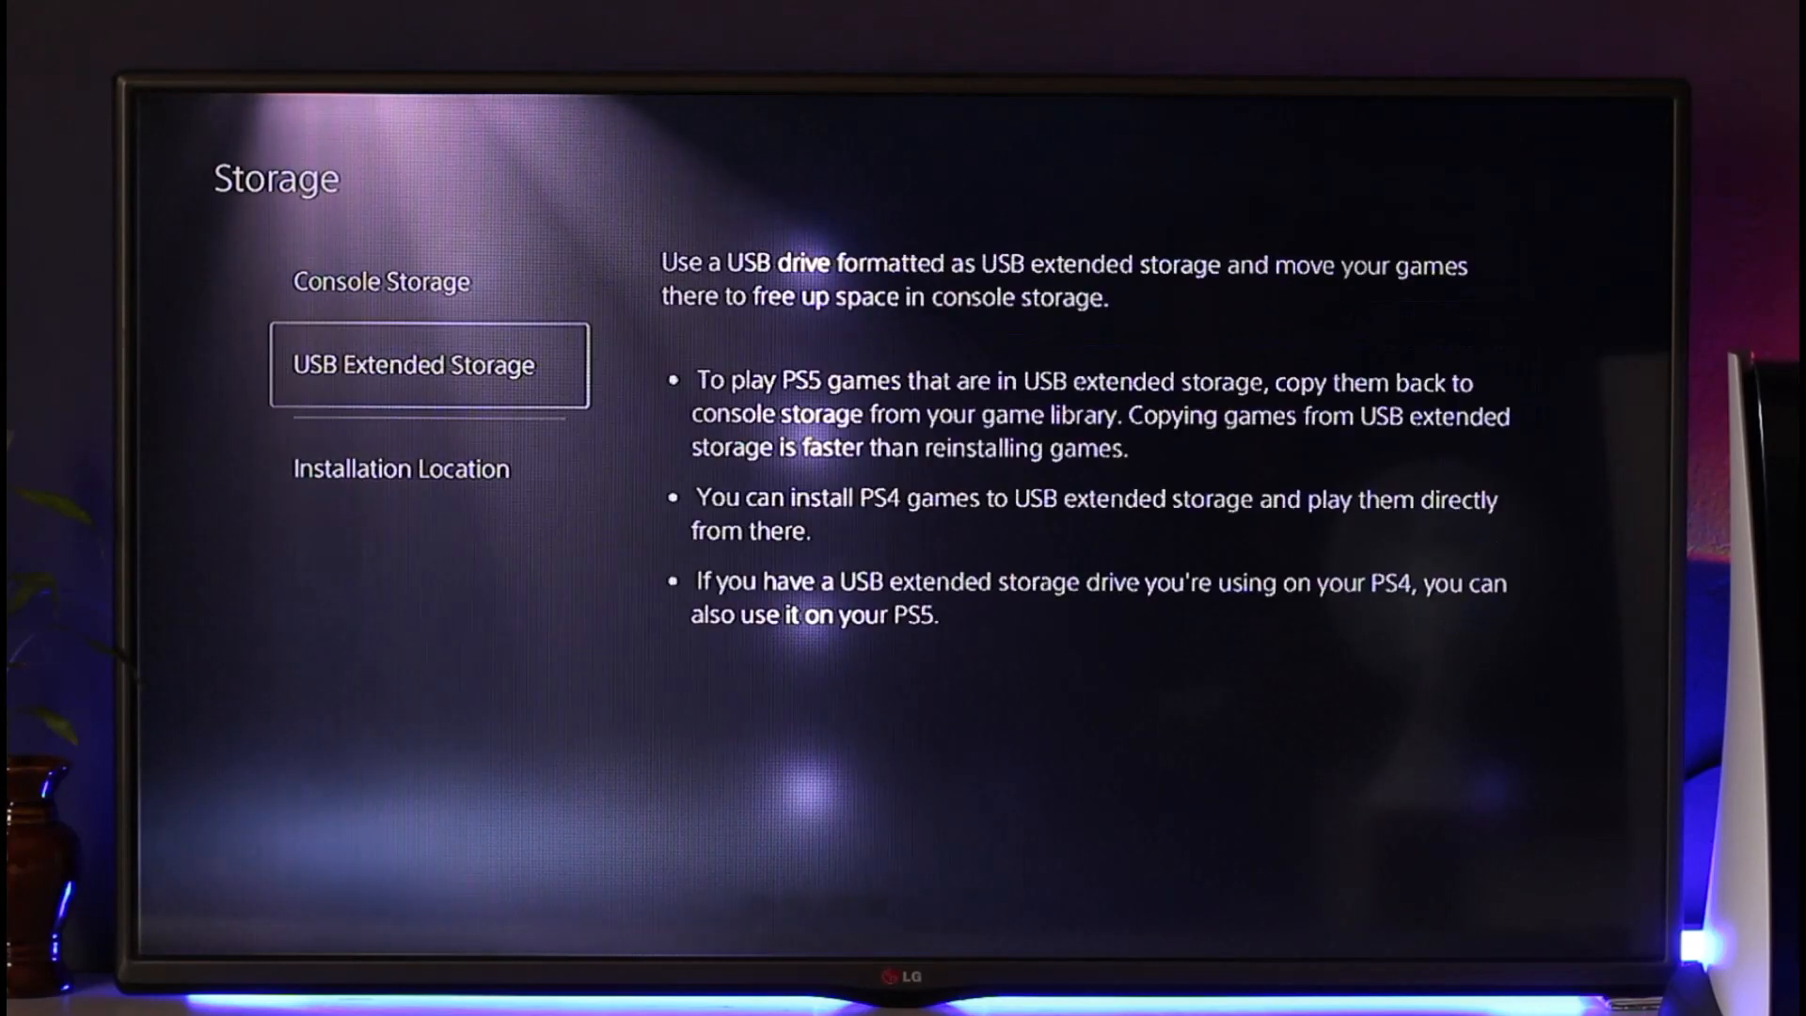
{"action": "left_click", "coordinate": [380, 282]}
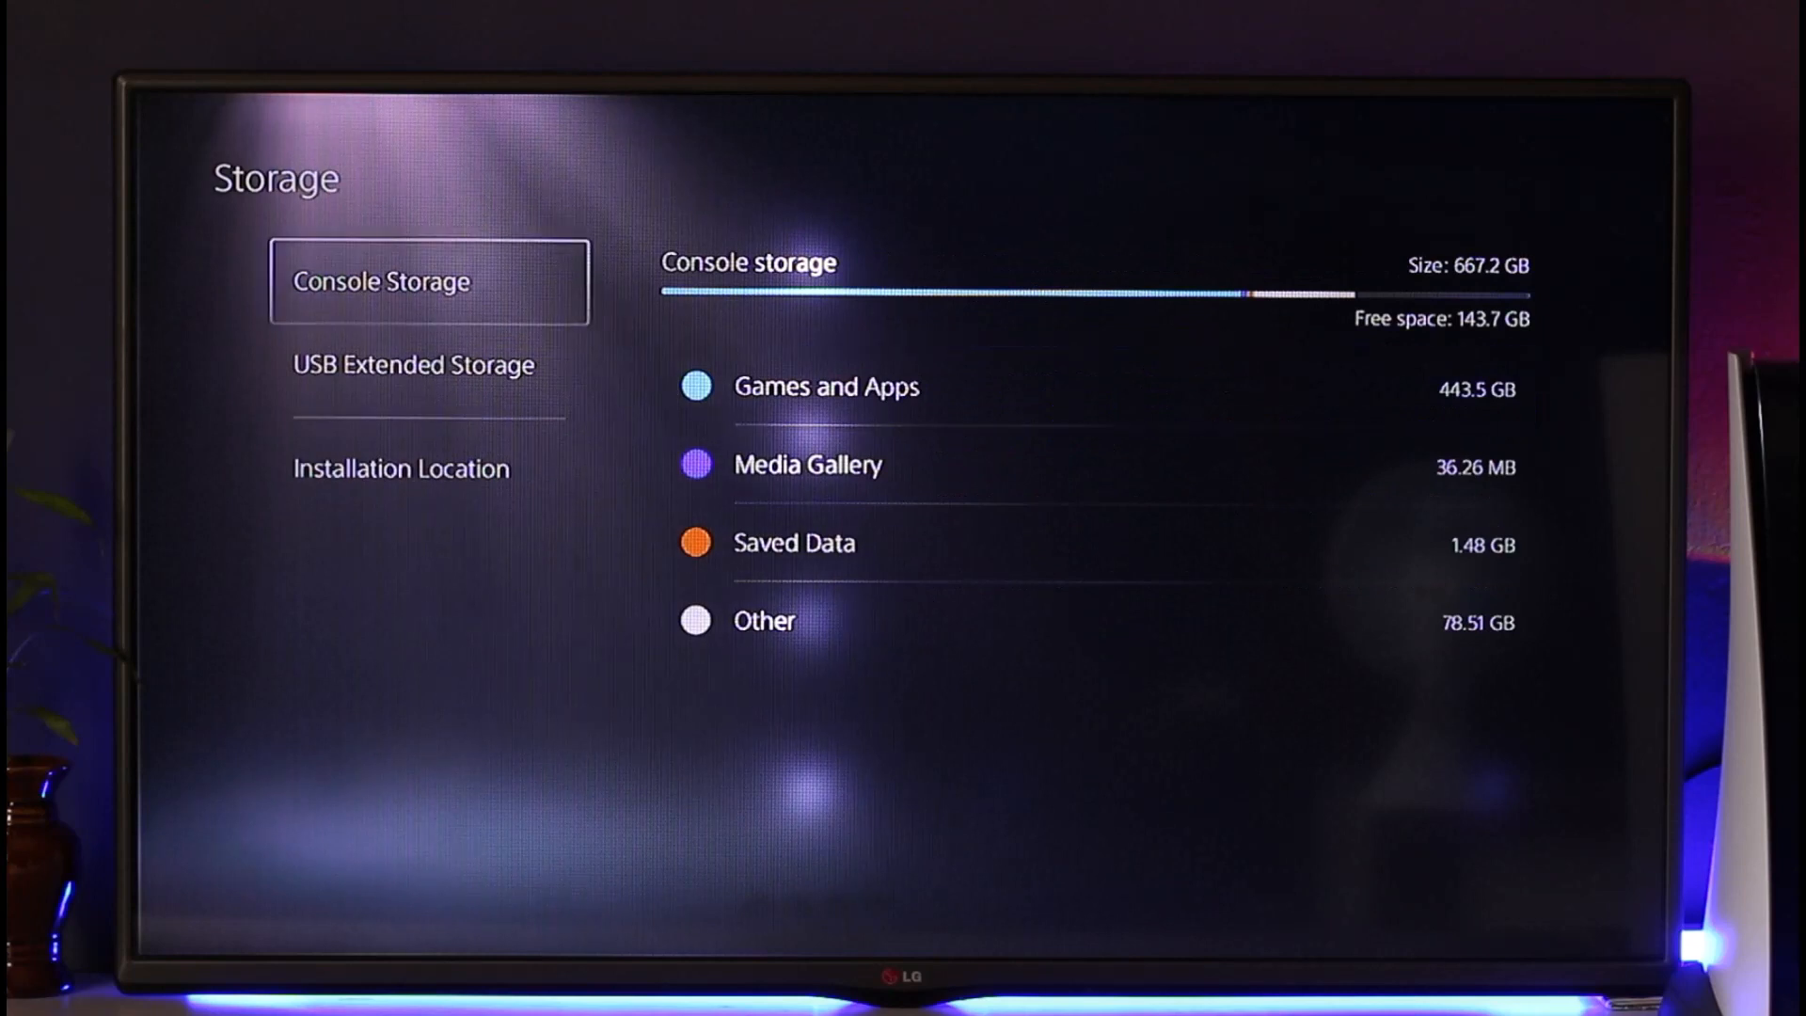